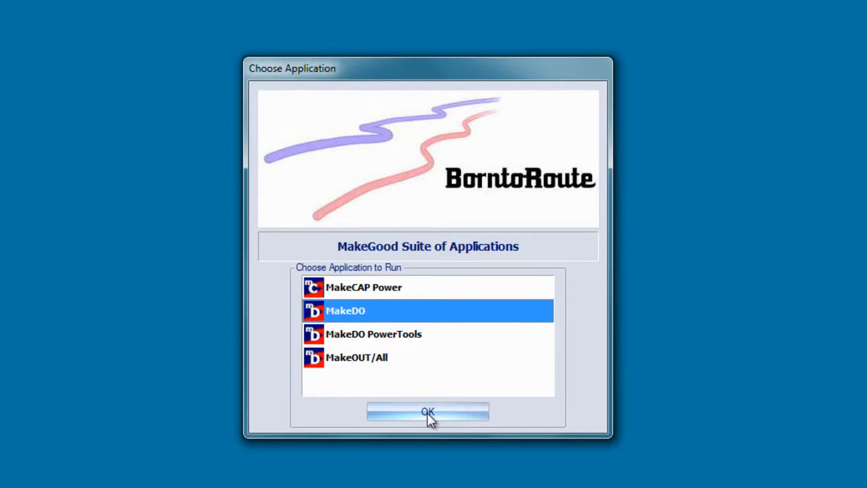
# Launch MakeDO from the MakeGood Choose Application dialog
pyautogui.click(427, 412)
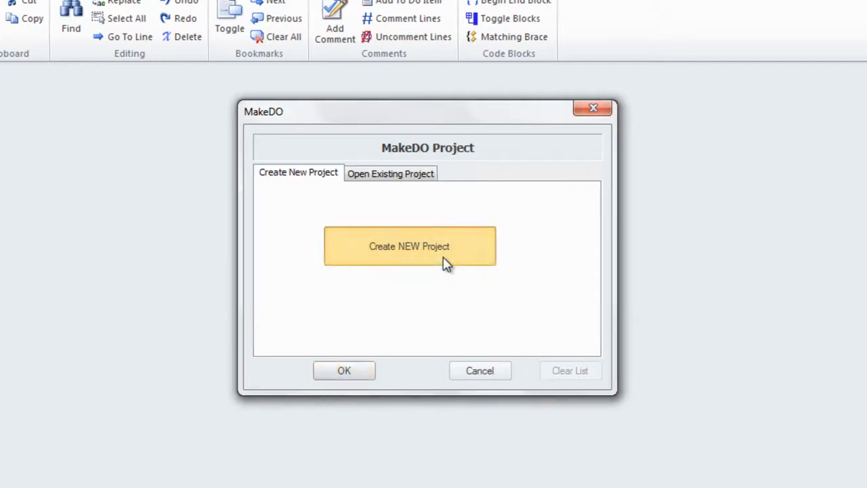
# Create project file MakeDO1 in C:\1_MakeDO_movies\MakeDO_1
pyautogui.click(409, 246)
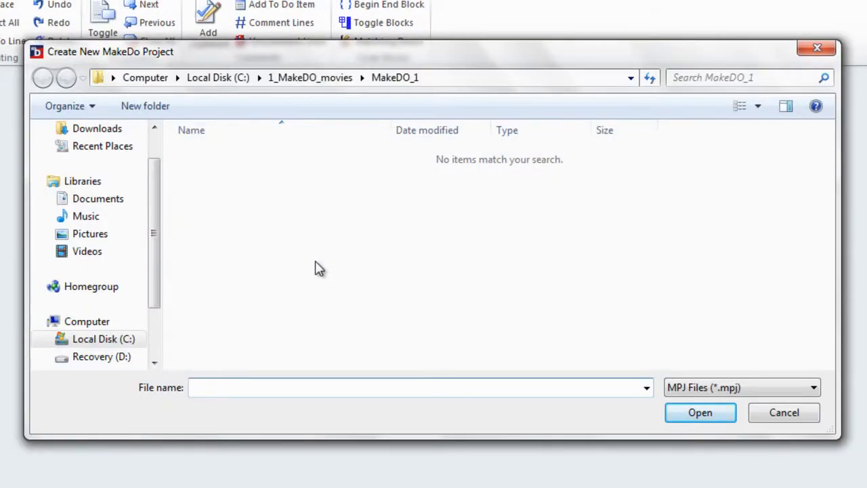
pyautogui.click(103, 338)
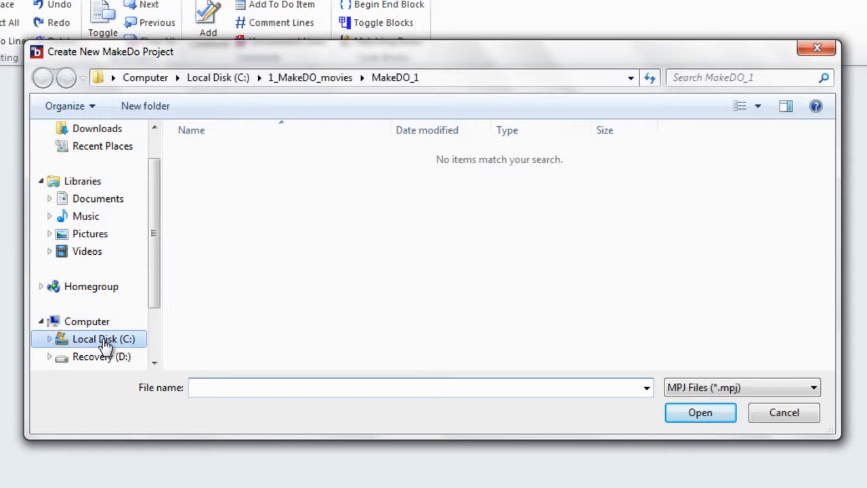
pyautogui.click(43, 78)
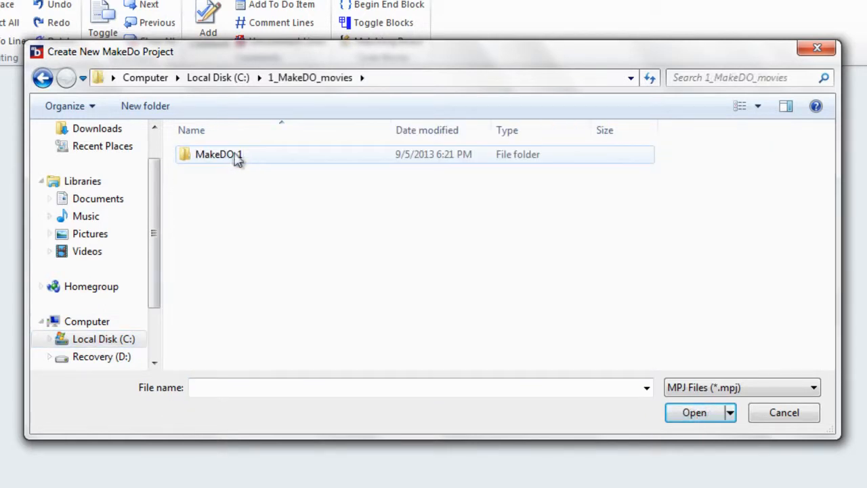
pyautogui.doubleClick(218, 153)
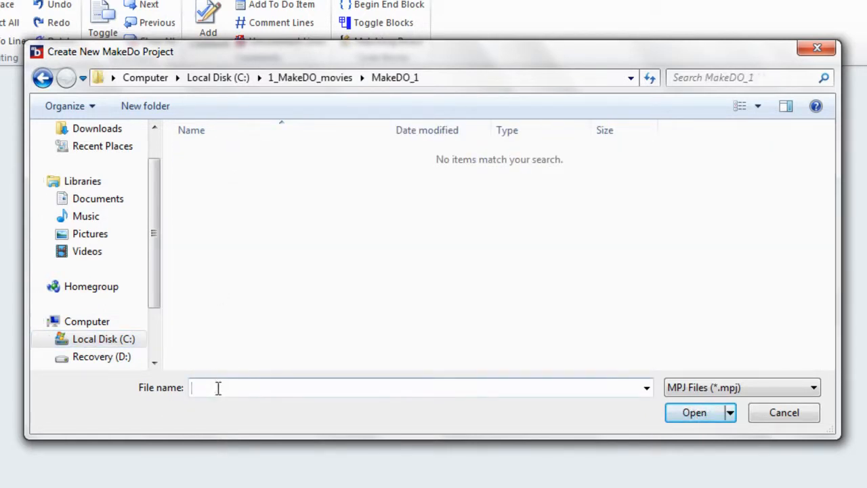
pyautogui.write('MakeDO1')
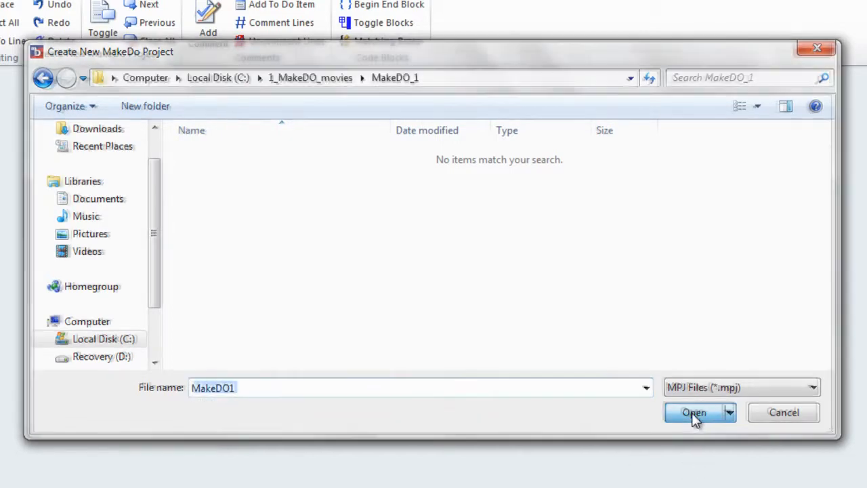
pyautogui.click(694, 412)
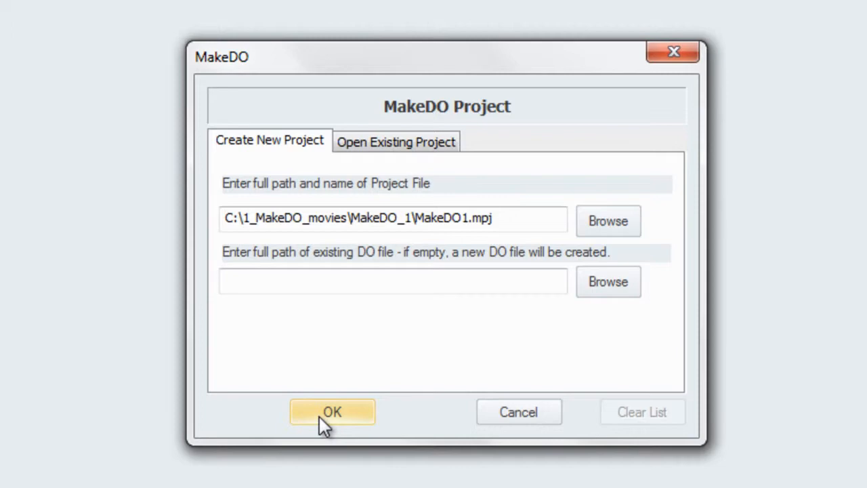
# Confirm the MakeDO1 project settings with no existing DO file
pyautogui.click(332, 412)
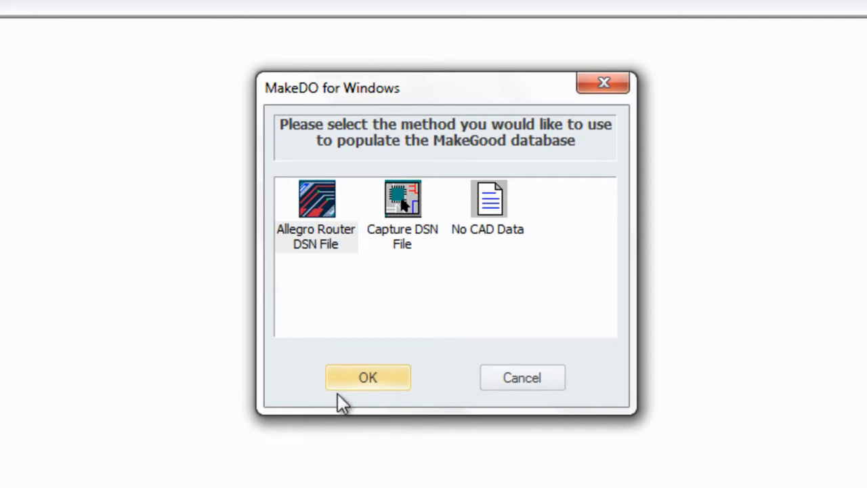
pyautogui.moveTo(324, 220)
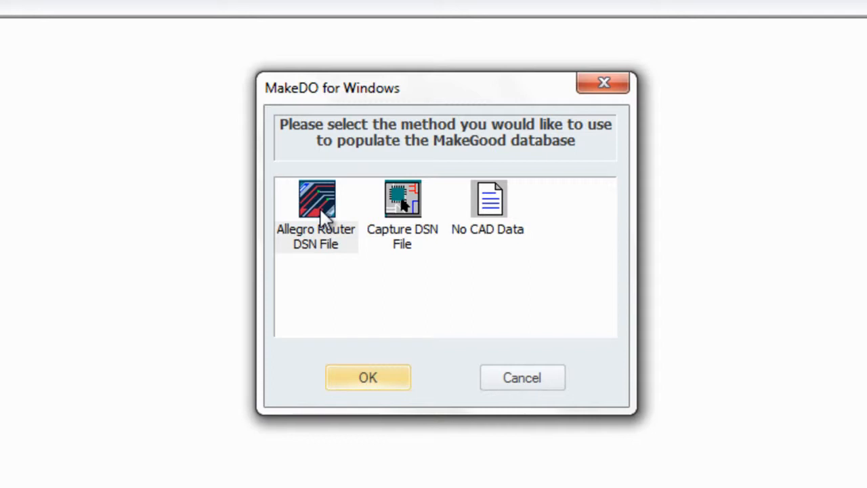
pyautogui.moveTo(327, 220)
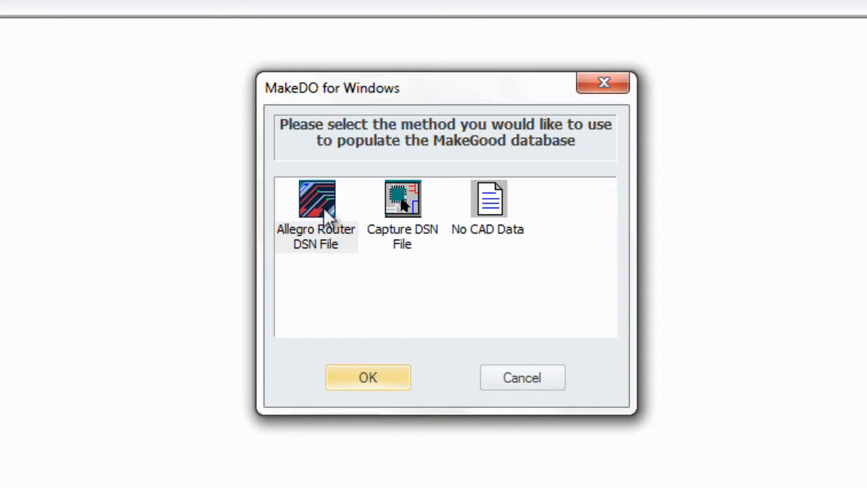
pyautogui.moveTo(401, 212)
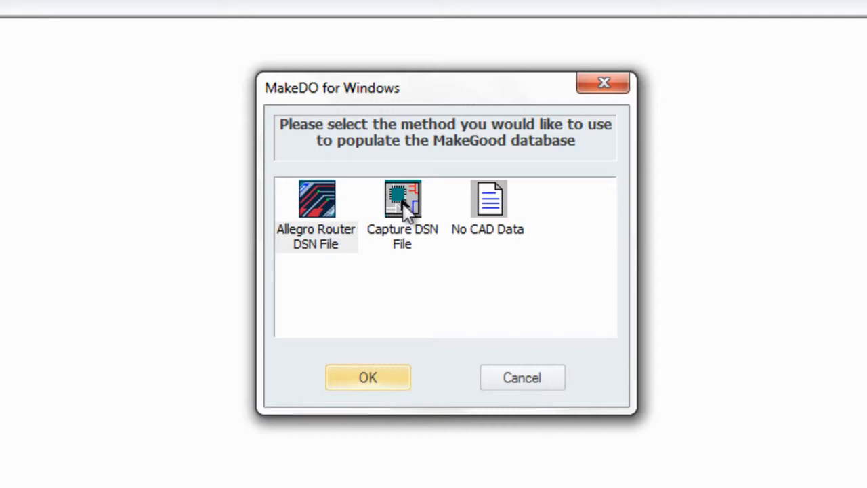
pyautogui.moveTo(493, 207)
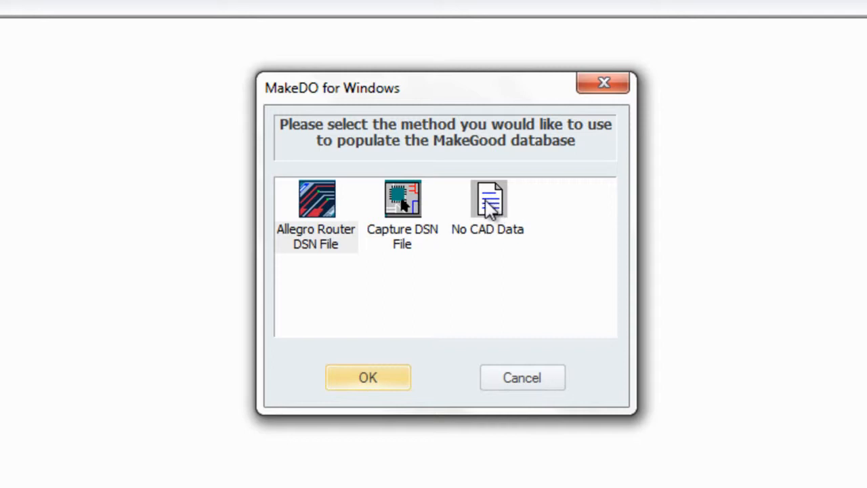
pyautogui.moveTo(440, 210)
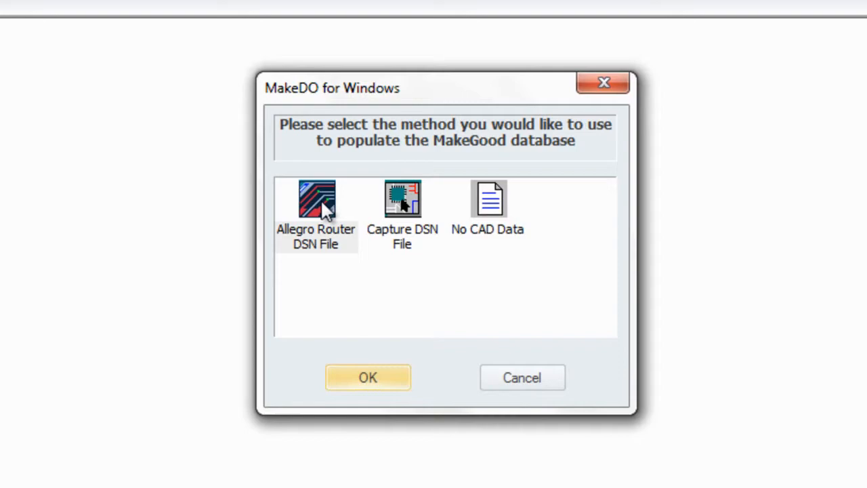
# Populate the database from the Allegro Router file MakeDO_example.dsn
pyautogui.click(368, 377)
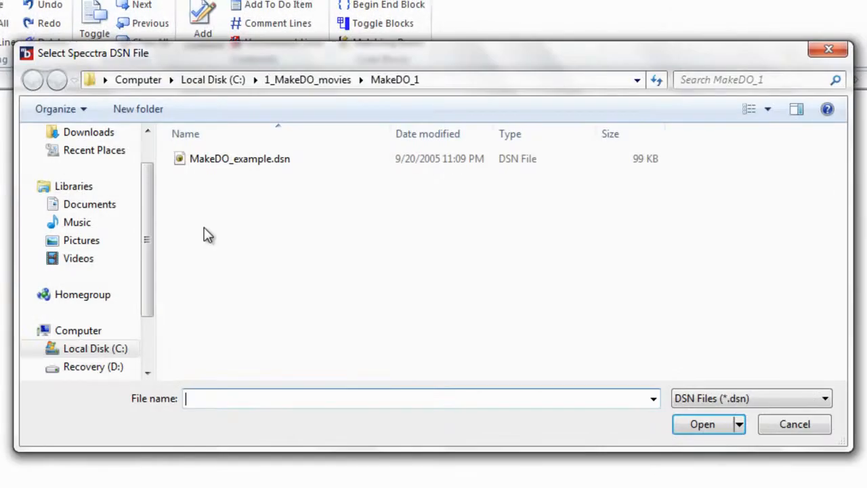
pyautogui.click(240, 159)
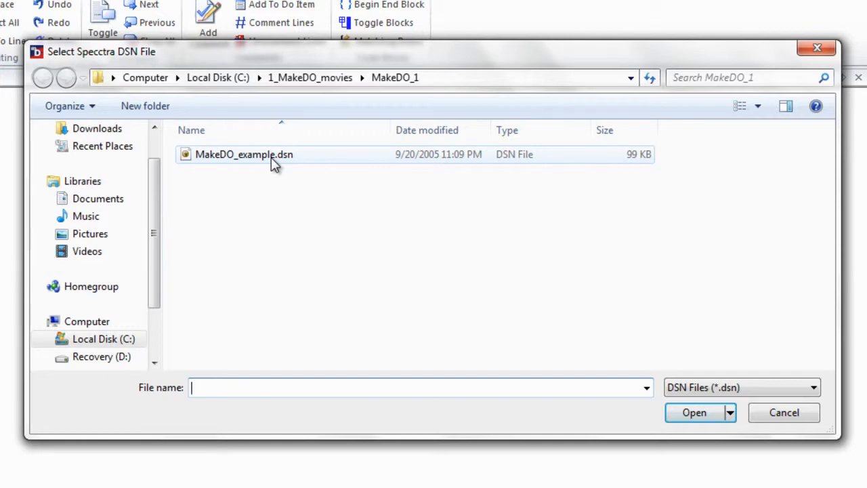
pyautogui.click(244, 153)
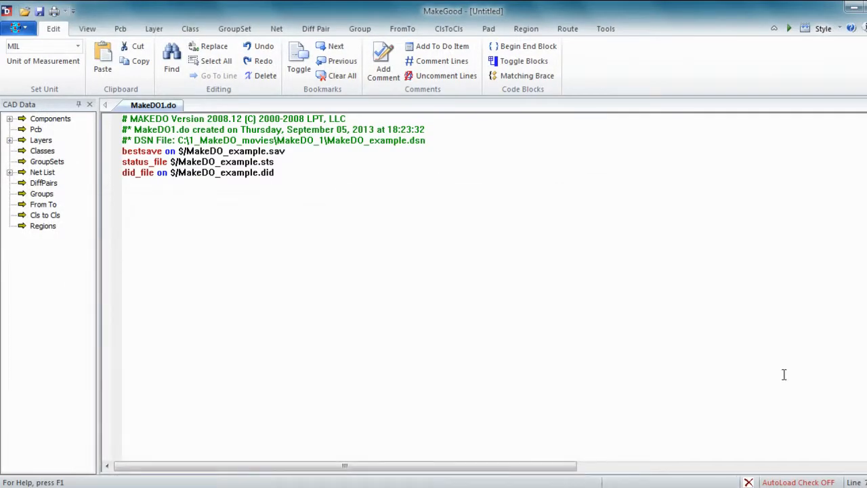
pyautogui.moveTo(779, 371)
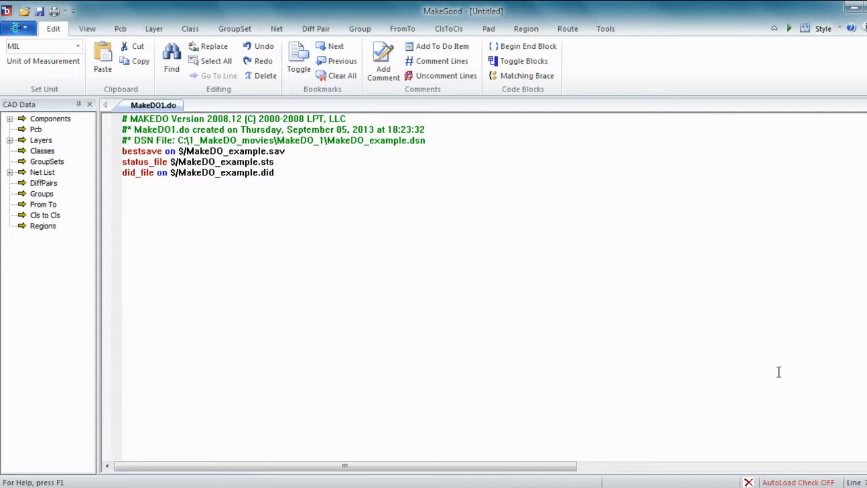
pyautogui.moveTo(365, 230)
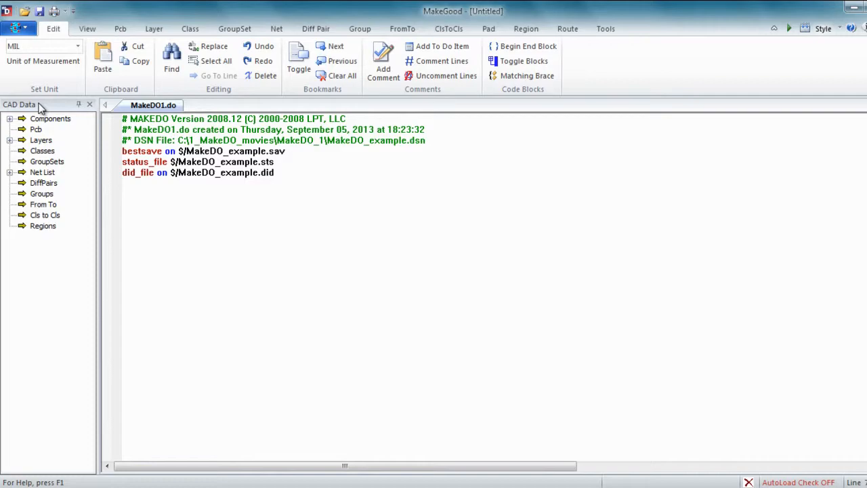
pyautogui.click(11, 172)
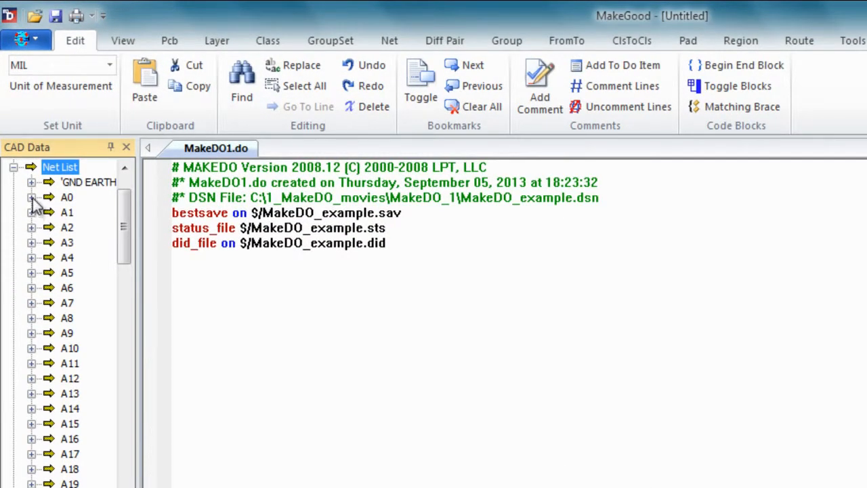
pyautogui.click(31, 196)
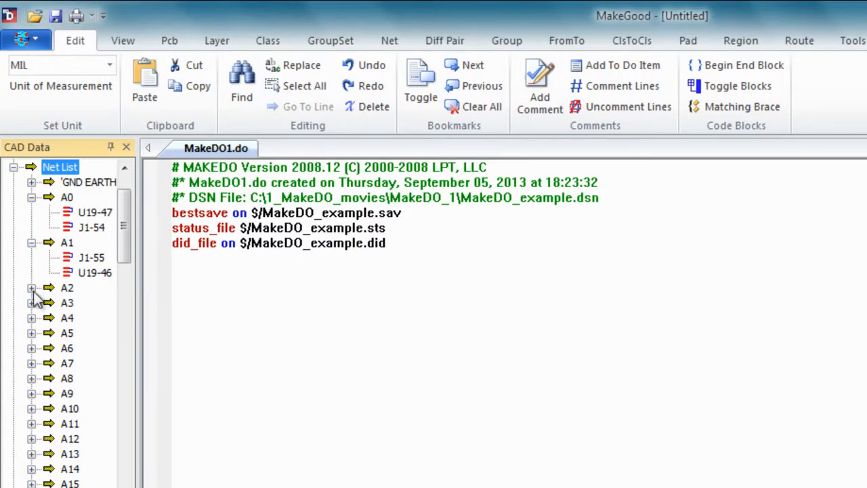
pyautogui.click(31, 287)
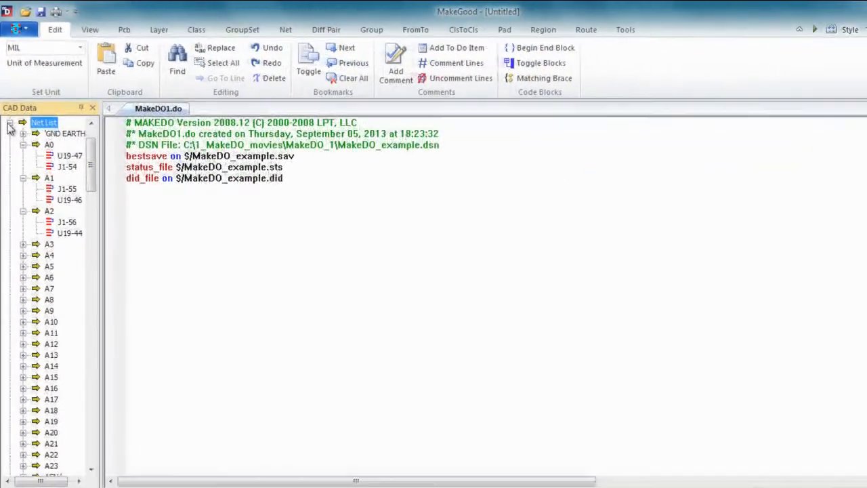
pyautogui.click(10, 122)
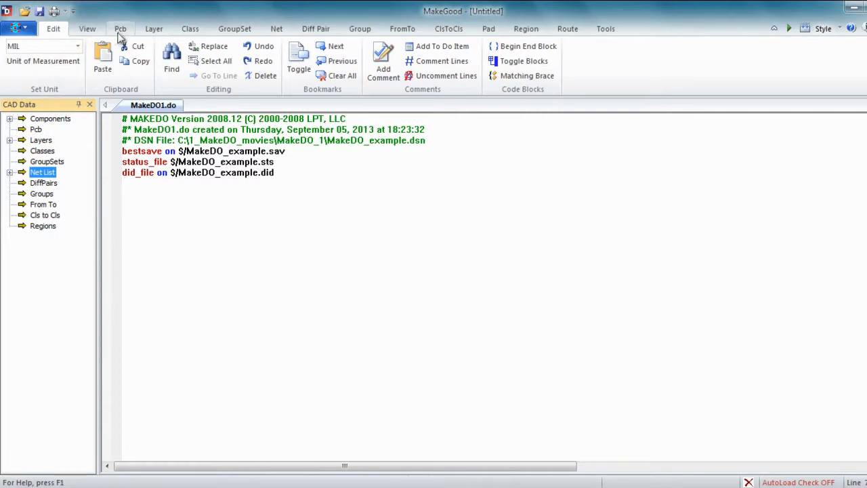
# Add a Pcb Wire Width rule with width 5
pyautogui.click(120, 28)
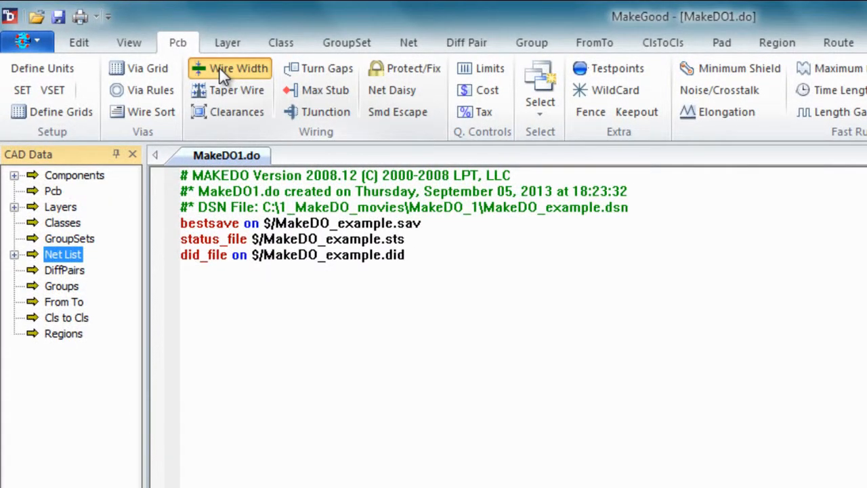
pyautogui.click(238, 67)
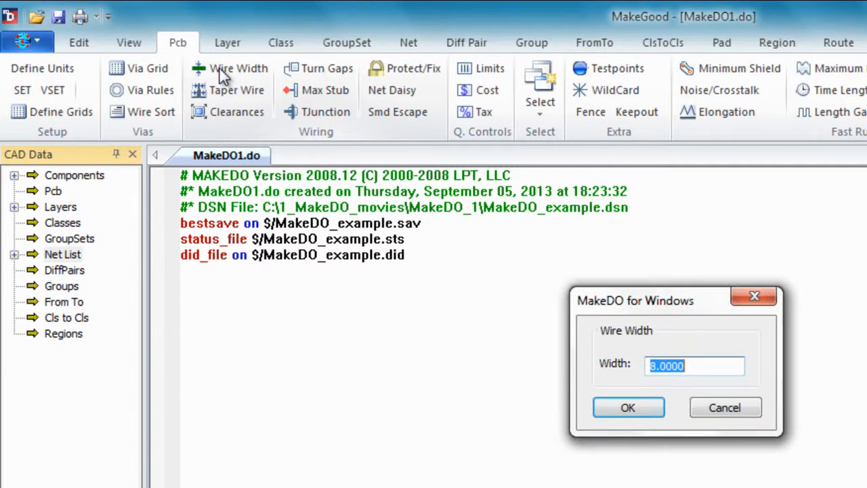
pyautogui.moveTo(615, 364)
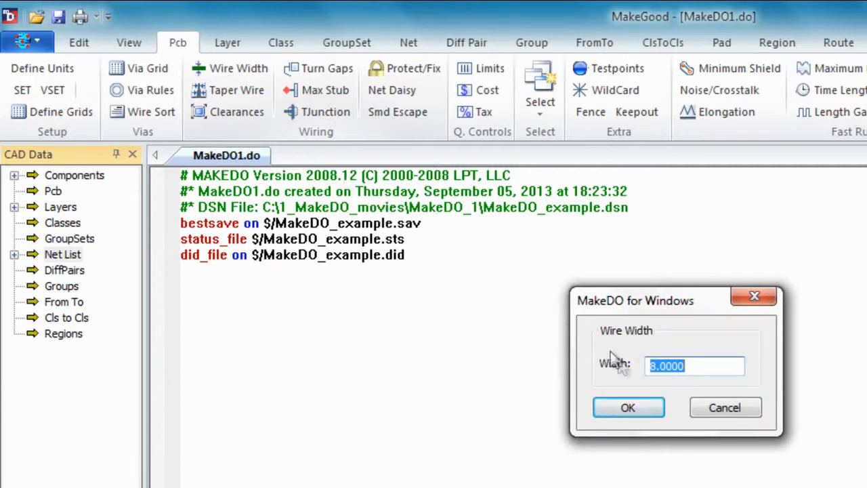
pyautogui.moveTo(620, 376)
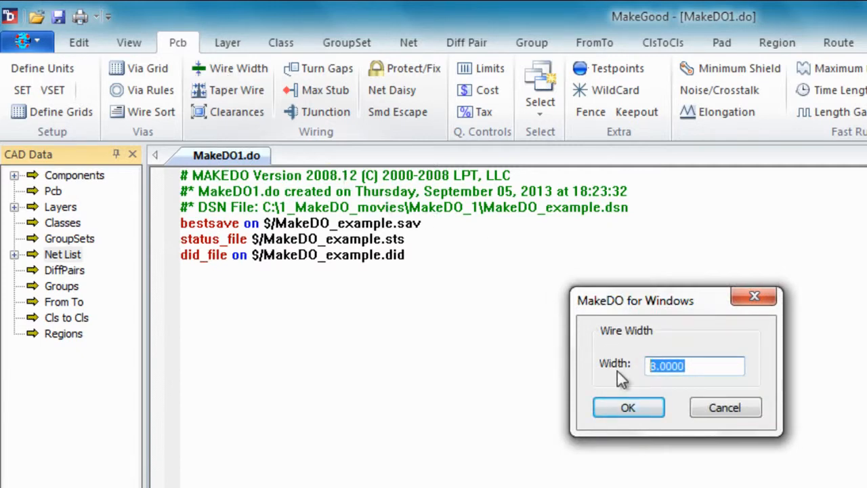
pyautogui.write('5')
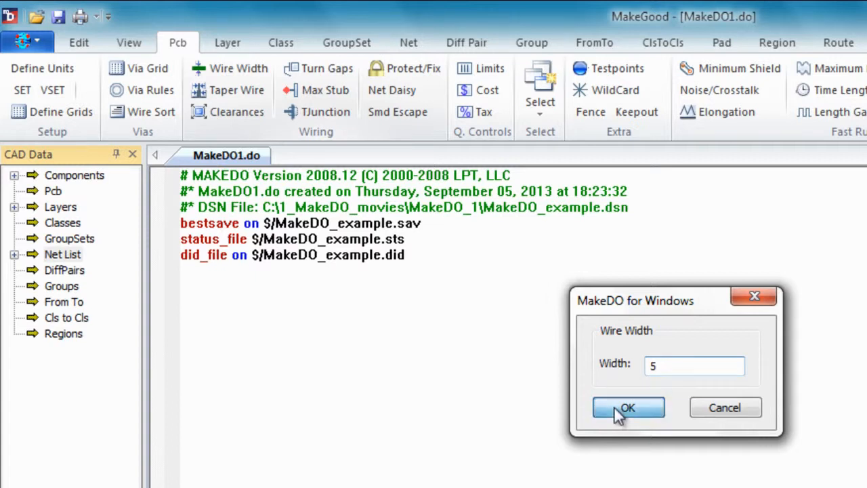
pyautogui.click(628, 407)
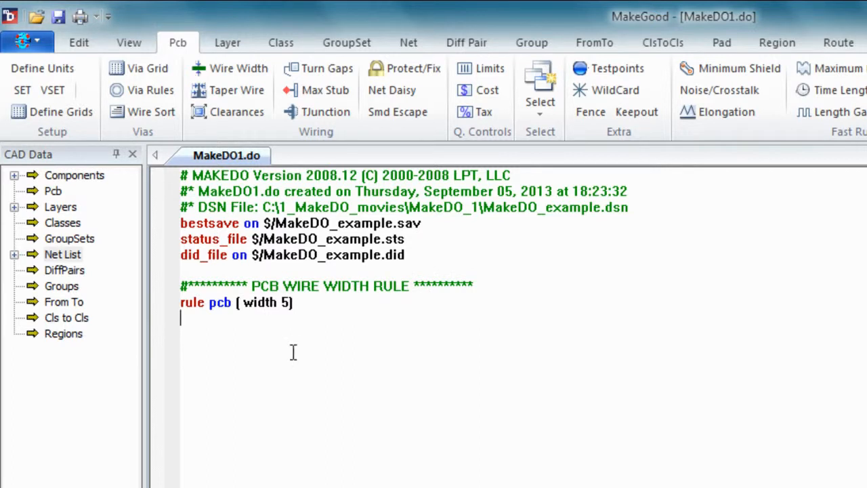
pyautogui.click(296, 302)
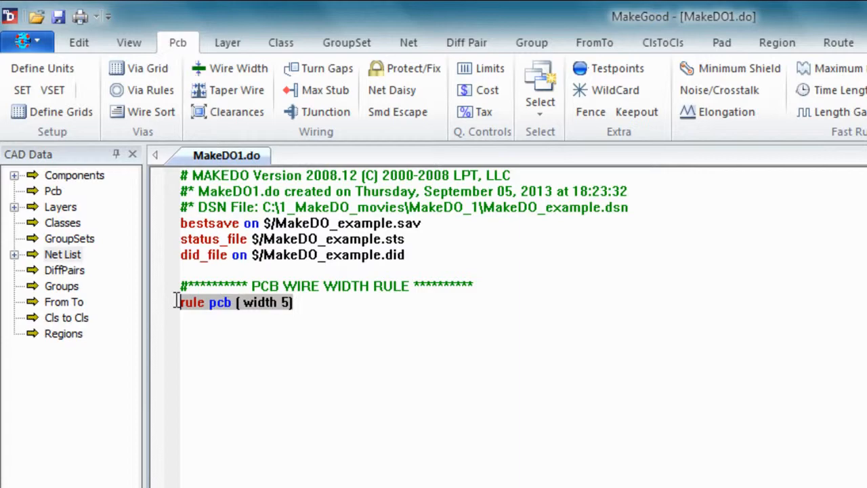
pyautogui.moveTo(294, 393)
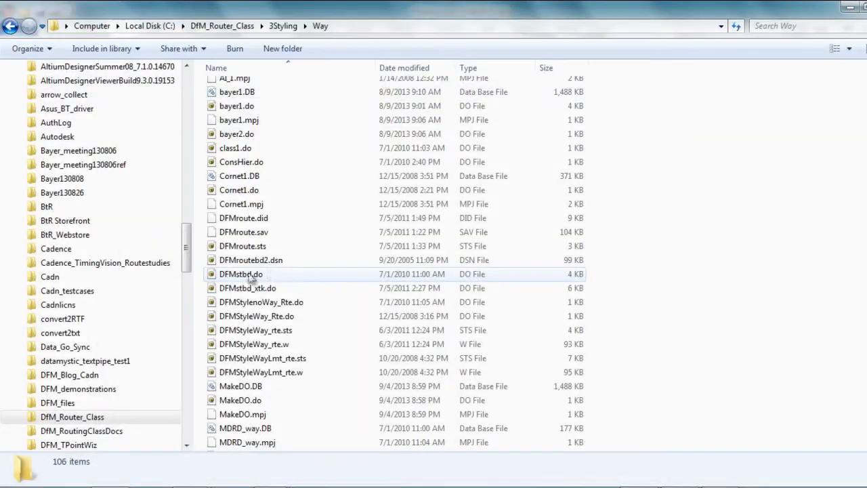
pyautogui.moveTo(241, 274)
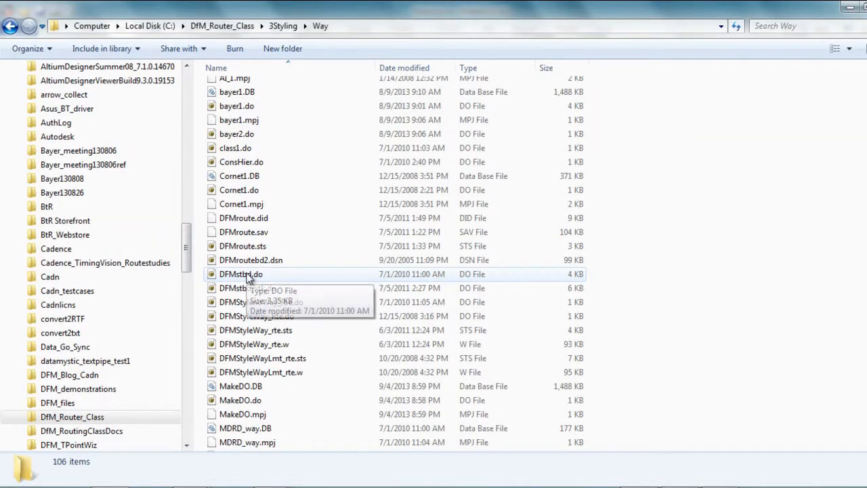
# Select DFMstbd.do in the DfM_Router_Class\3Styling\Way folder
pyautogui.click(241, 274)
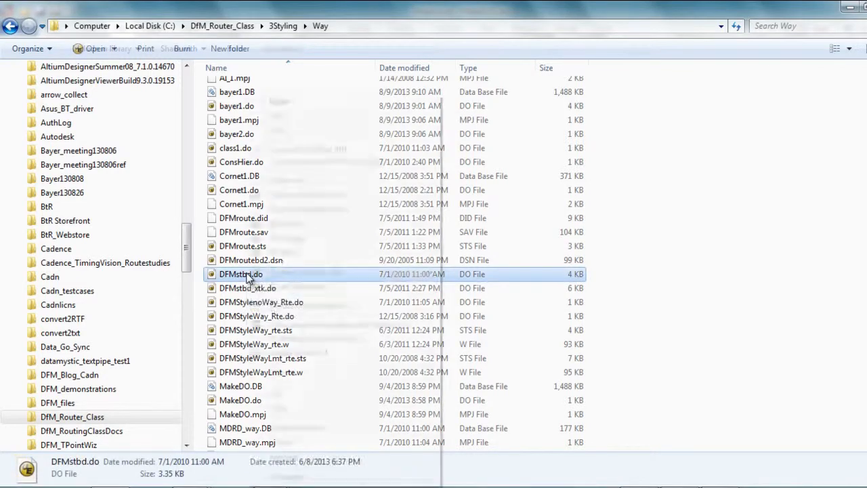
# Open DFMstbd.do in UltraEdit and scroll through its rules
pyautogui.rightClick(241, 273)
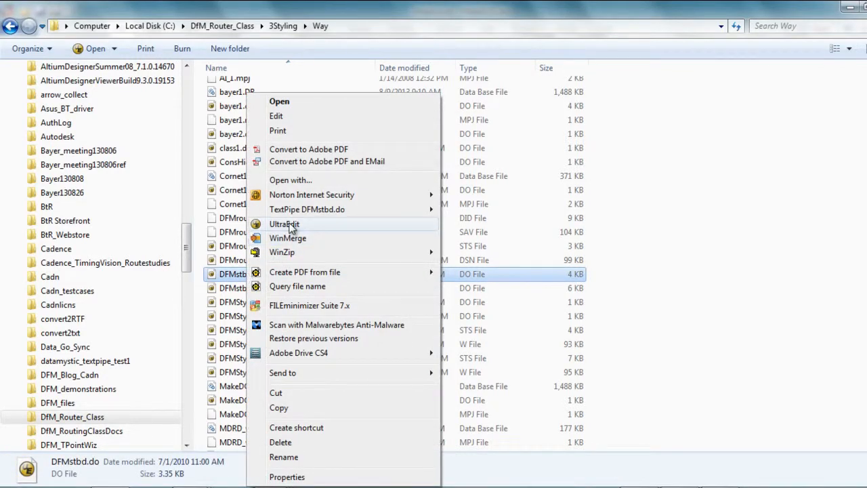
pyautogui.click(283, 224)
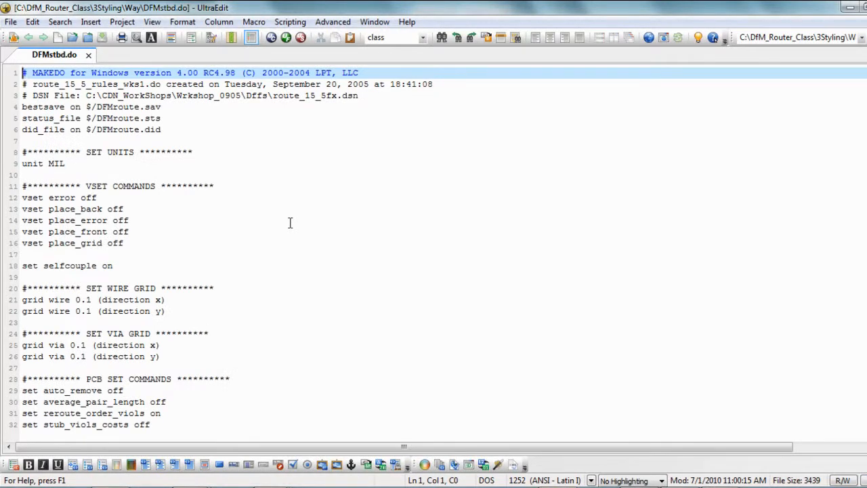
pyautogui.moveTo(810, 169)
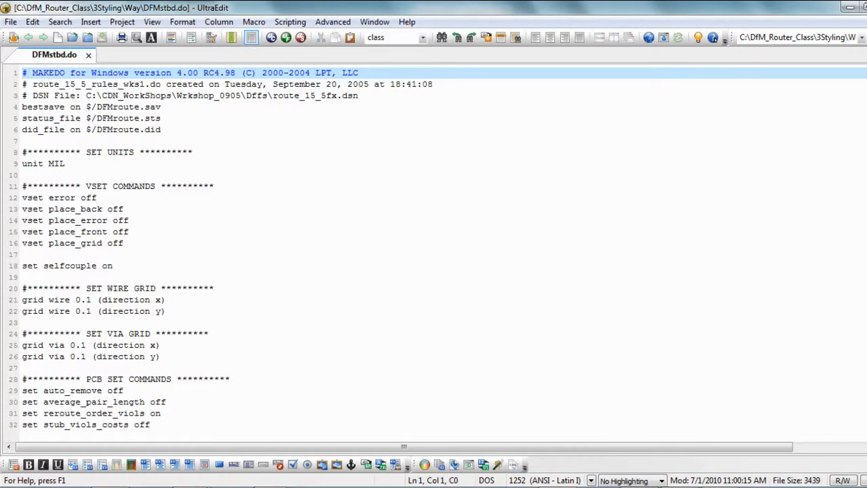
pyautogui.scroll(-3)
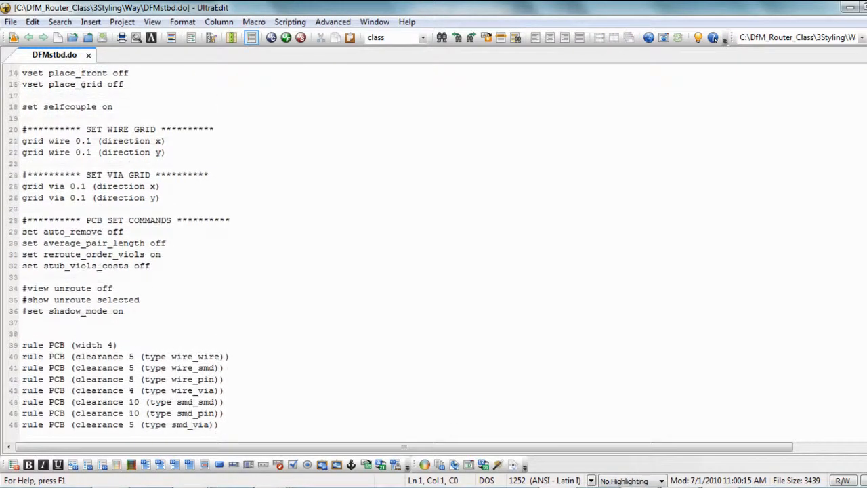
pyautogui.scroll(-3)
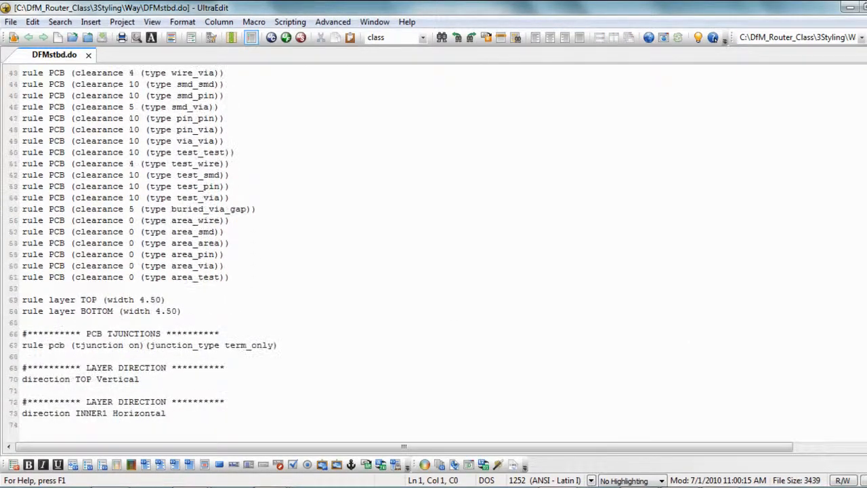
pyautogui.scroll(-3)
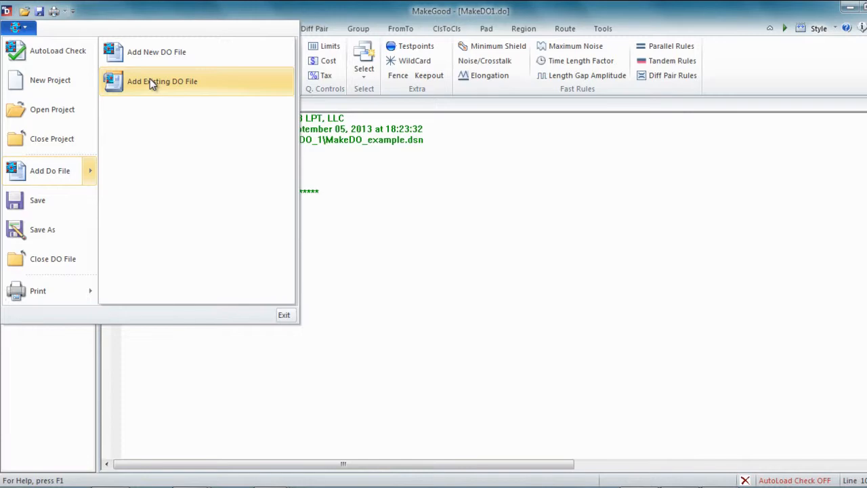
# Add existing DO file DFMstbd.do to the project and scroll through it
pyautogui.click(162, 81)
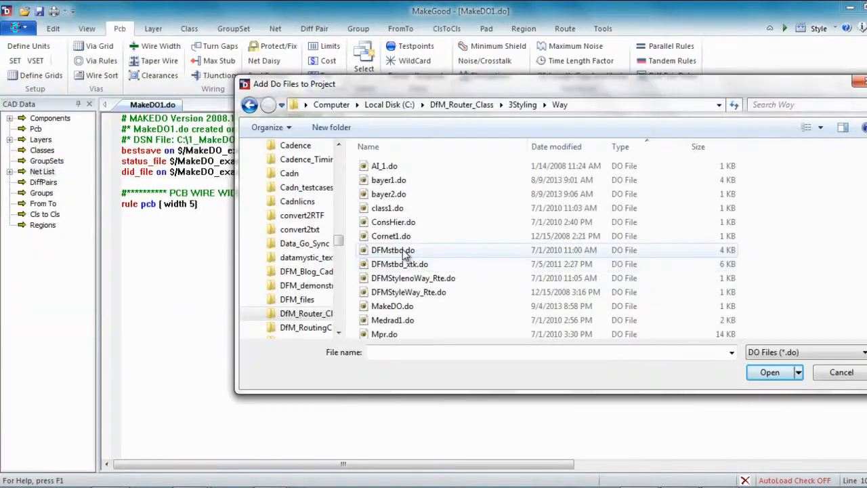
pyautogui.doubleClick(393, 250)
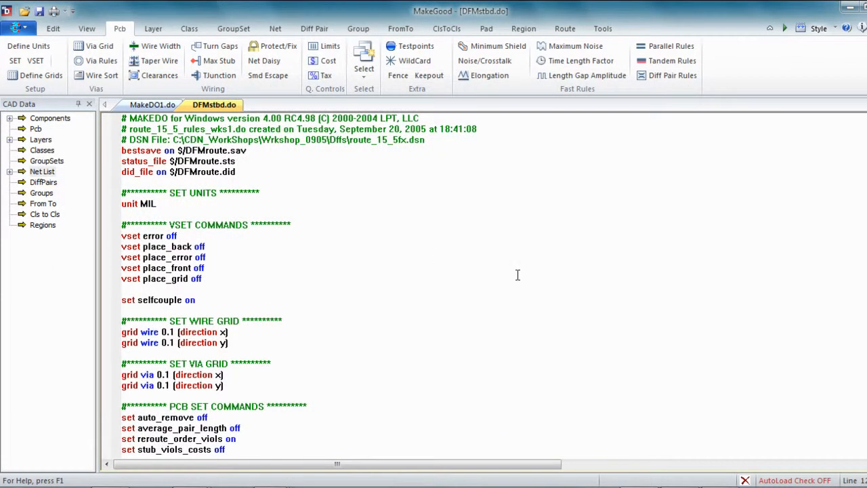
pyautogui.moveTo(566, 262)
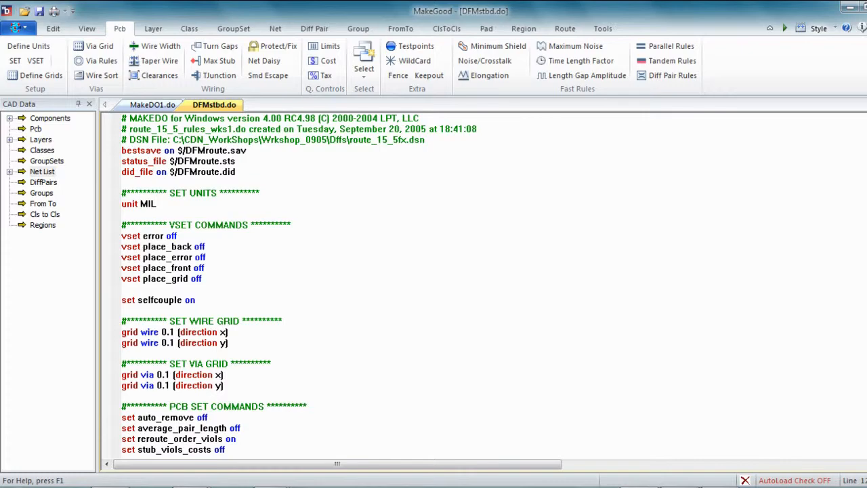
pyautogui.scroll(-3)
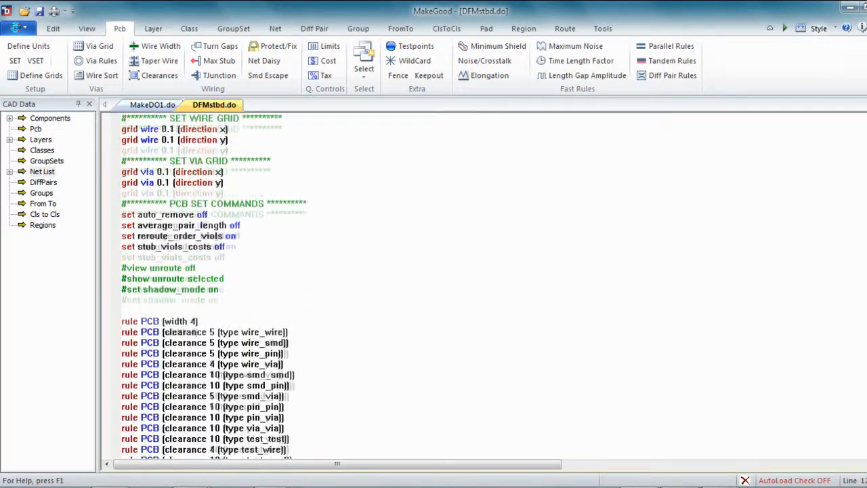
pyautogui.scroll(-3)
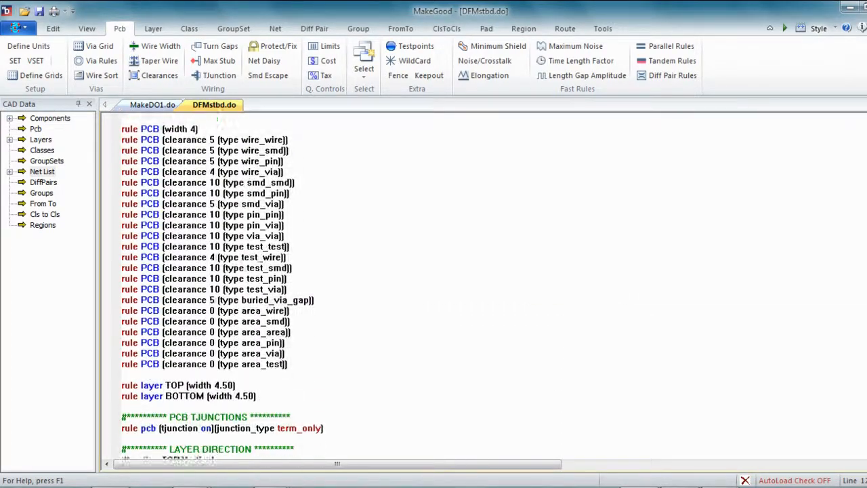
pyautogui.scroll(3)
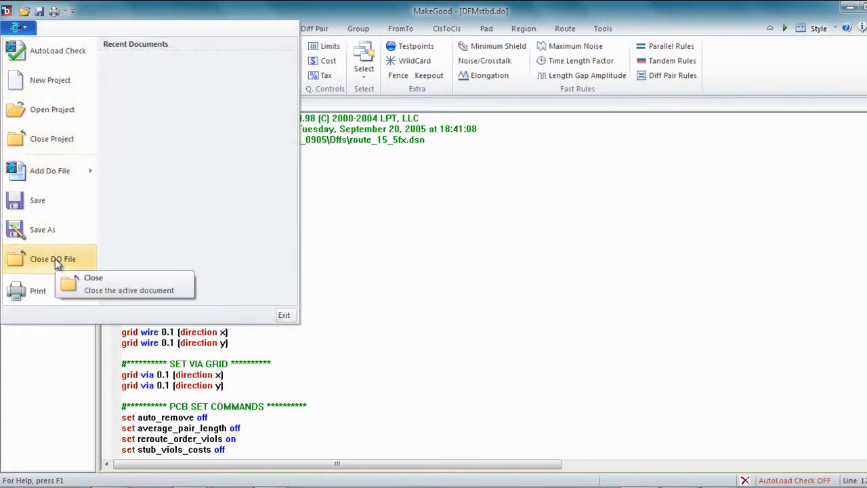
# Close DFMstbd.do and add Pcb clearances with wire-to-pin 7
pyautogui.click(93, 278)
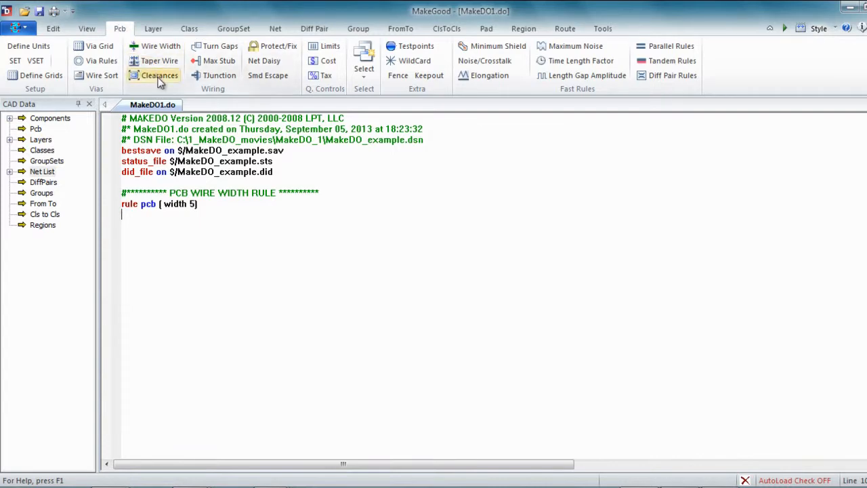
pyautogui.click(159, 75)
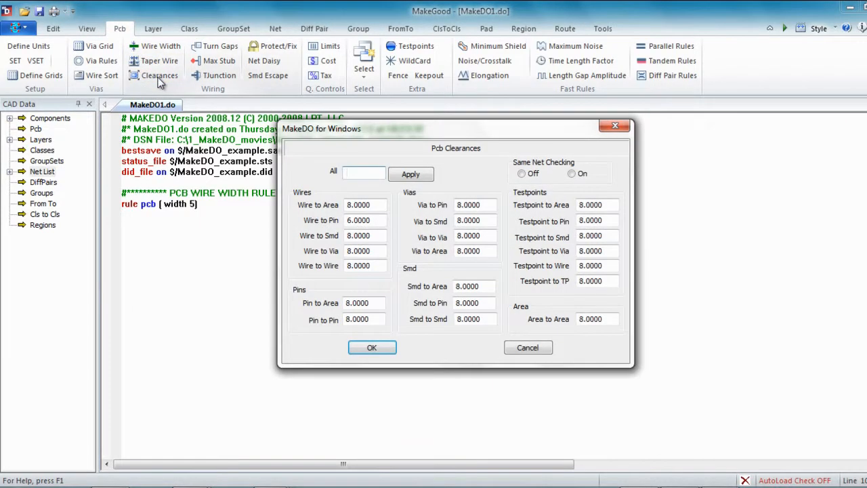
pyautogui.click(366, 221)
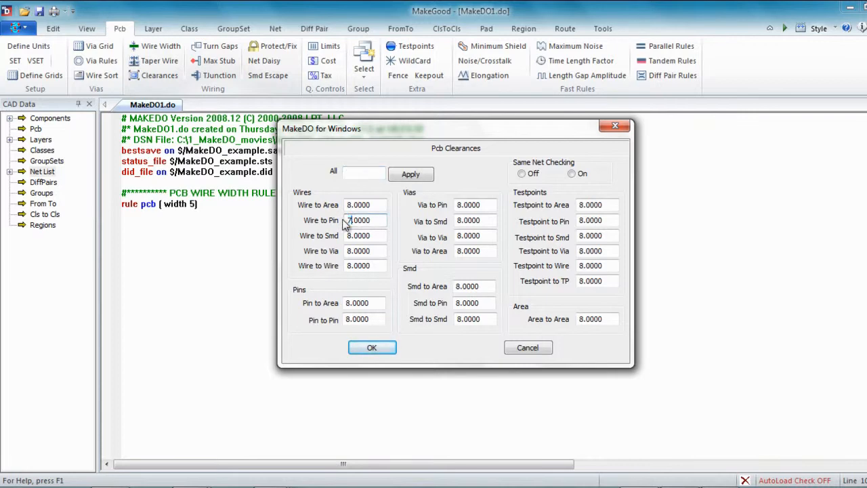
pyautogui.click(371, 347)
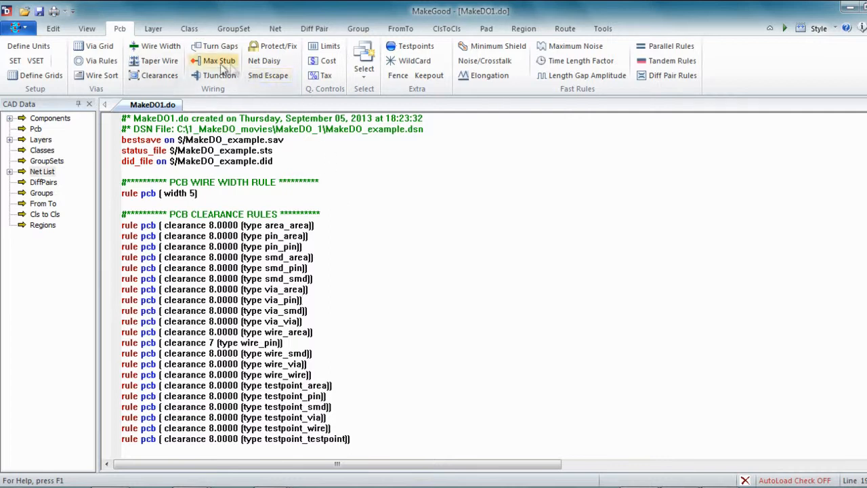
pyautogui.click(218, 46)
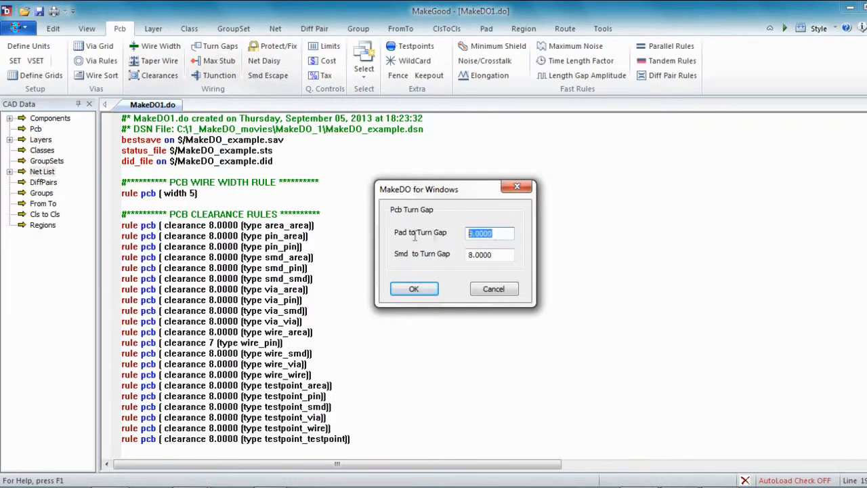
pyautogui.write('0')
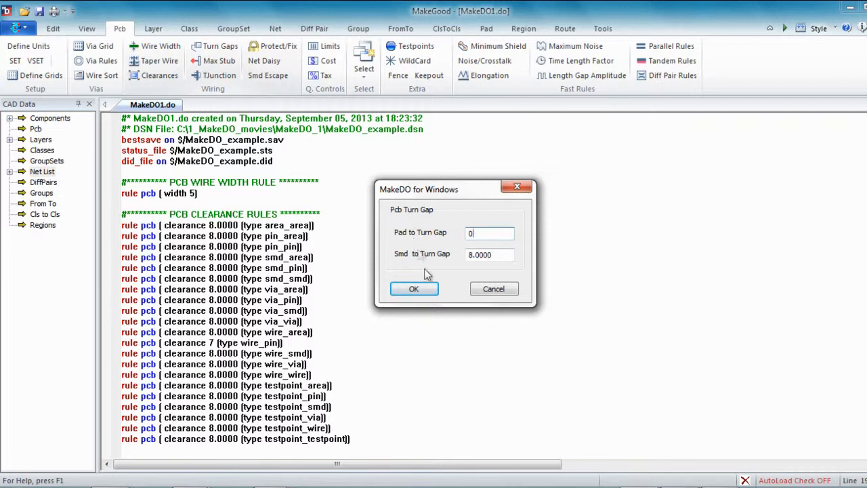
pyautogui.click(414, 289)
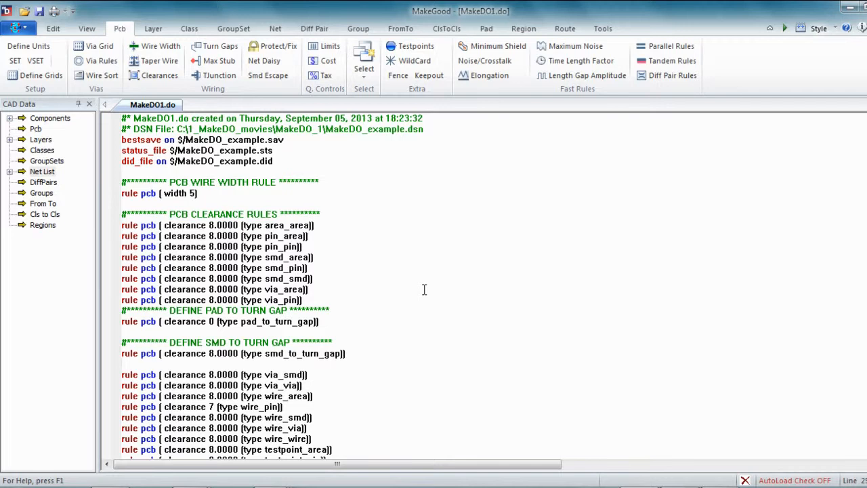
pyautogui.moveTo(97, 75)
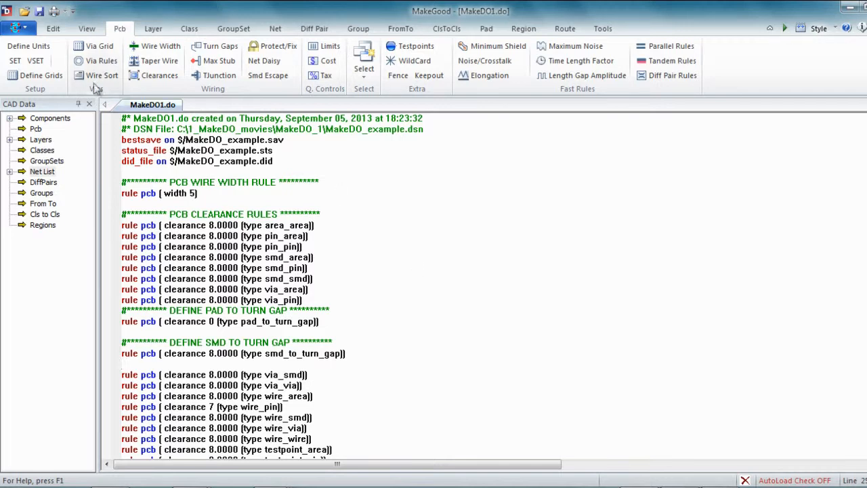
pyautogui.click(53, 28)
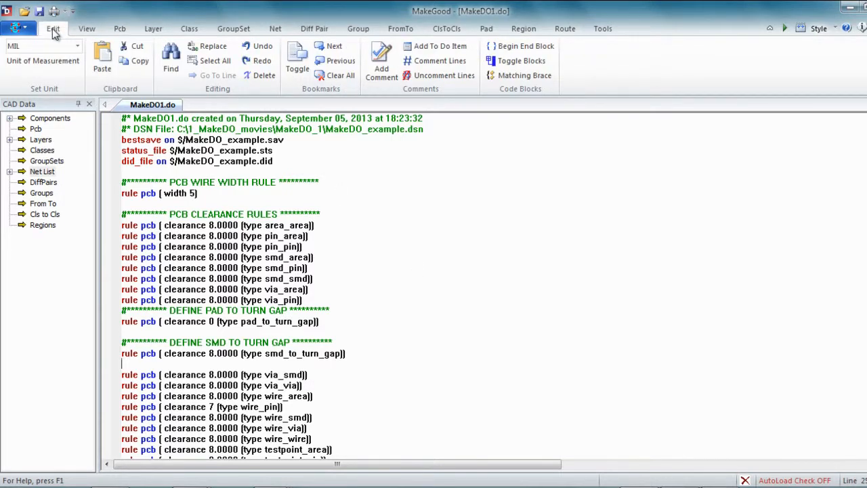
pyautogui.click(262, 51)
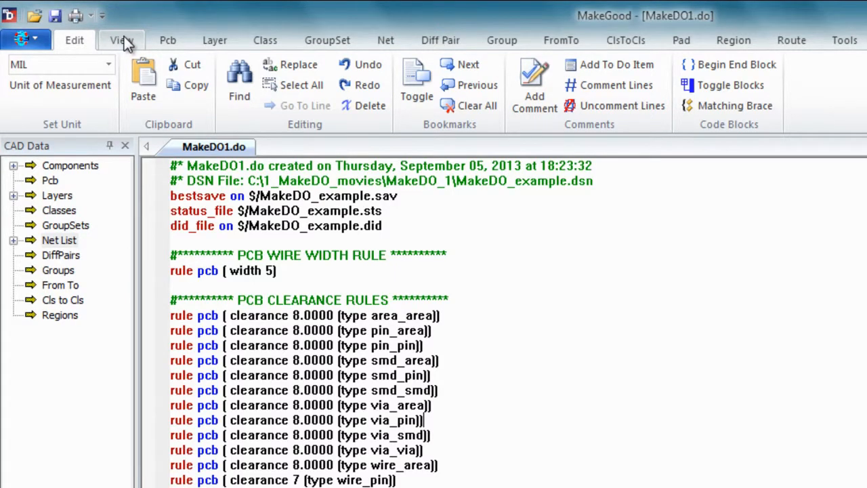
# Check 'Append DO commands at end of file' in MakeDO preferences
pyautogui.click(120, 40)
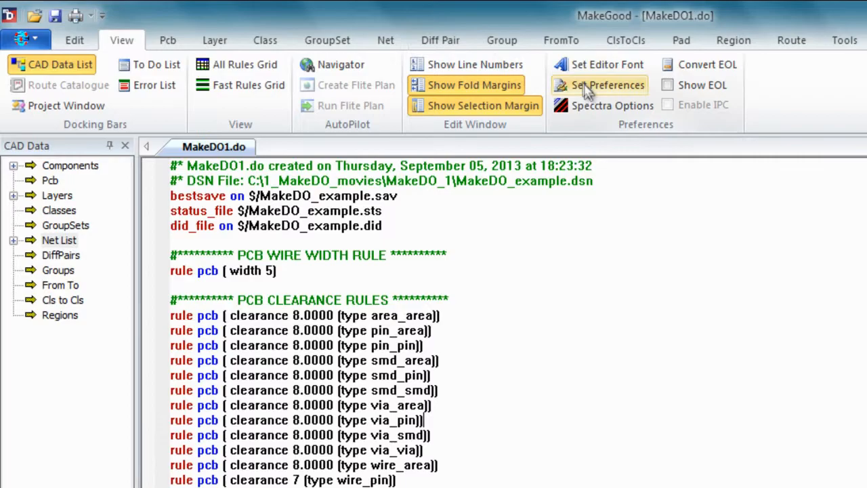
pyautogui.moveTo(606, 85)
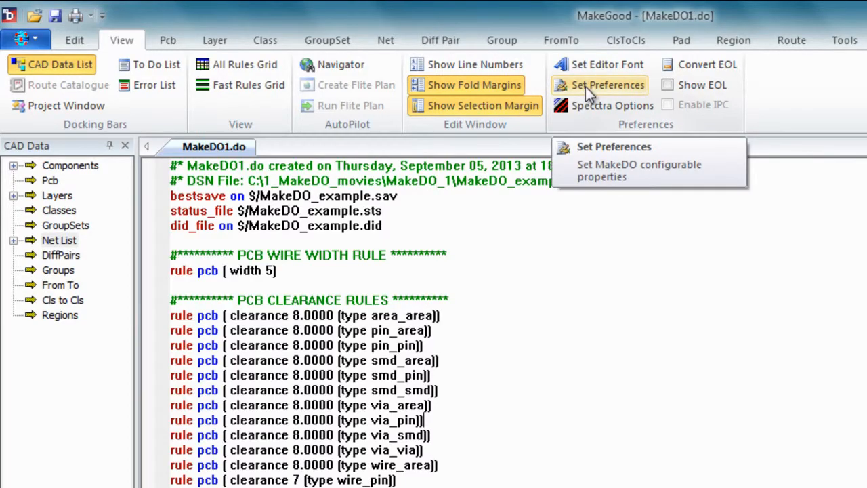
pyautogui.click(606, 85)
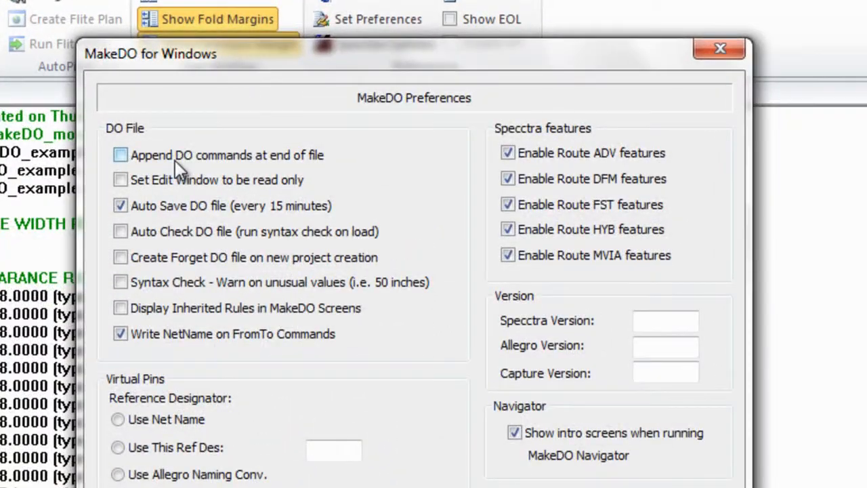
pyautogui.moveTo(305, 169)
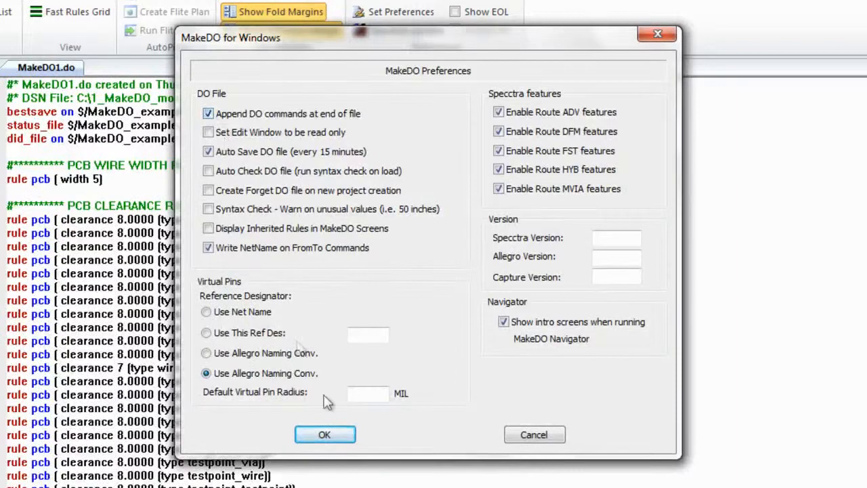
pyautogui.click(324, 434)
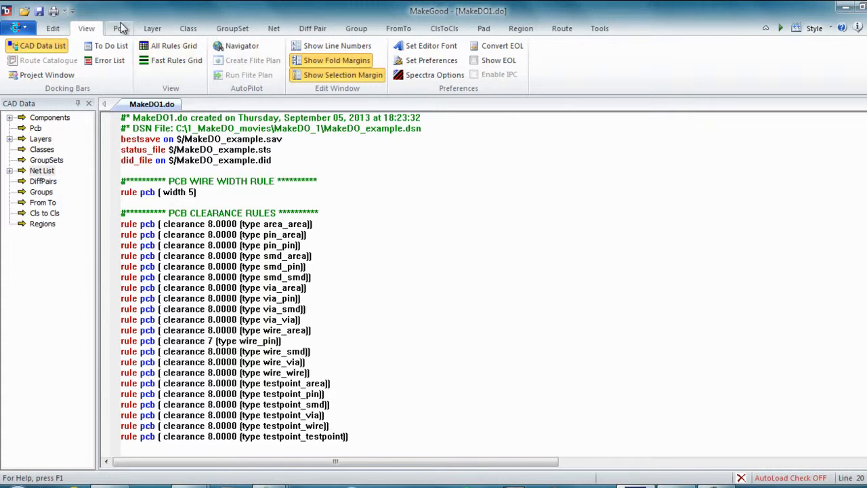
# Append Pad to Turn Gap 0 and Smd to Turn Gap 8 rules, then check the file end
pyautogui.click(218, 51)
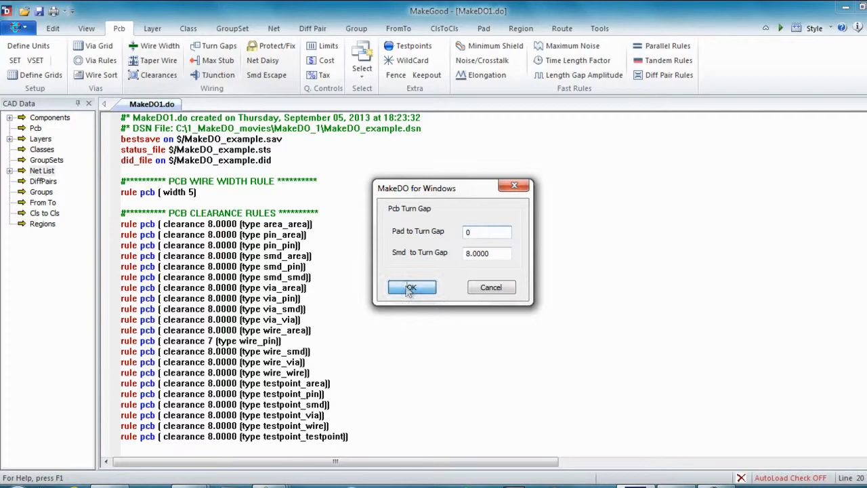
pyautogui.click(411, 287)
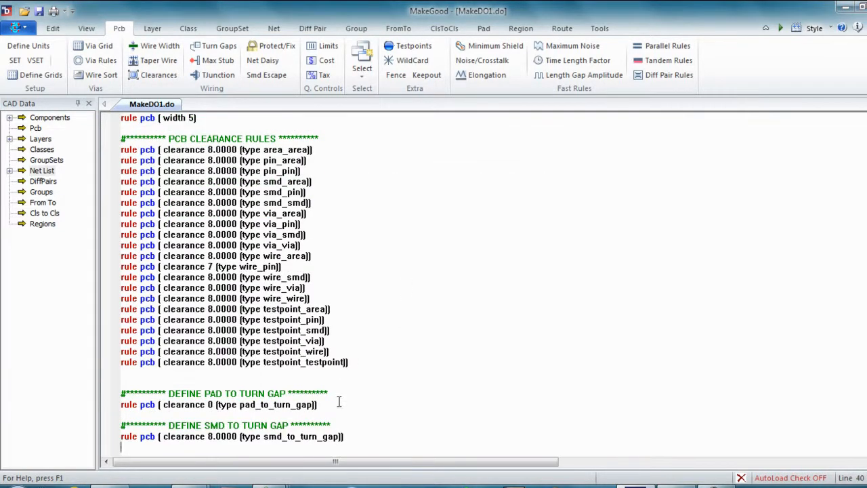
pyautogui.moveTo(377, 433)
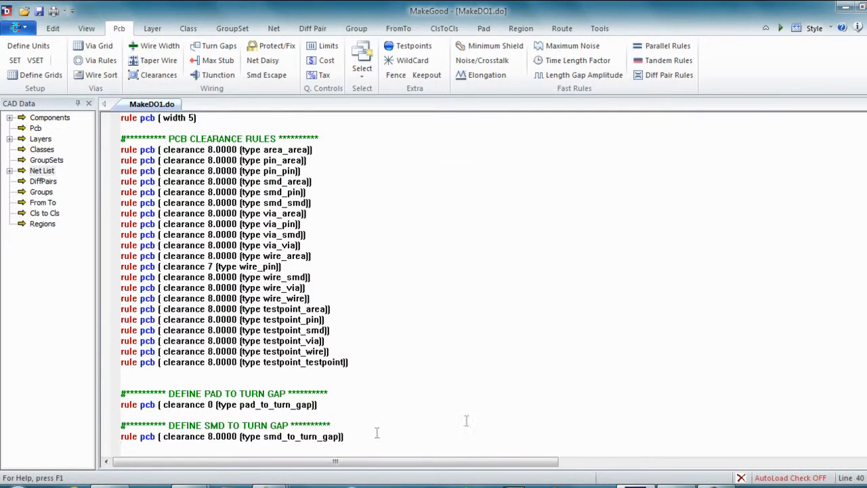
pyautogui.scroll(3)
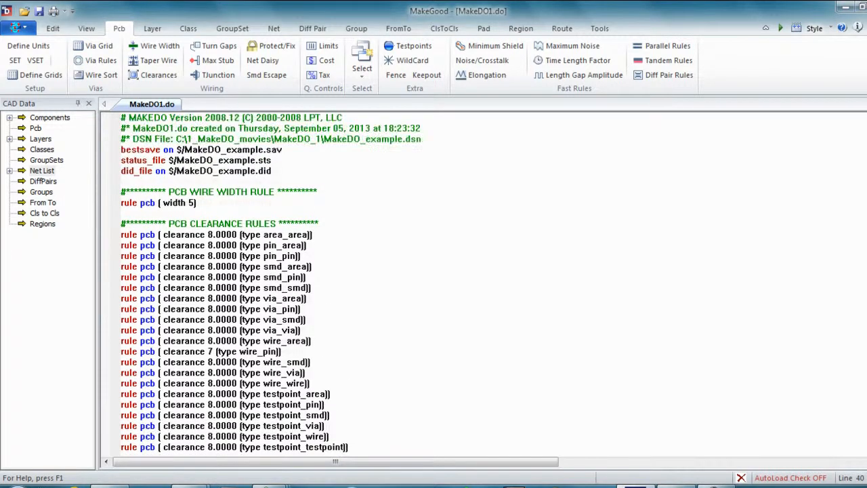
pyautogui.scroll(-3)
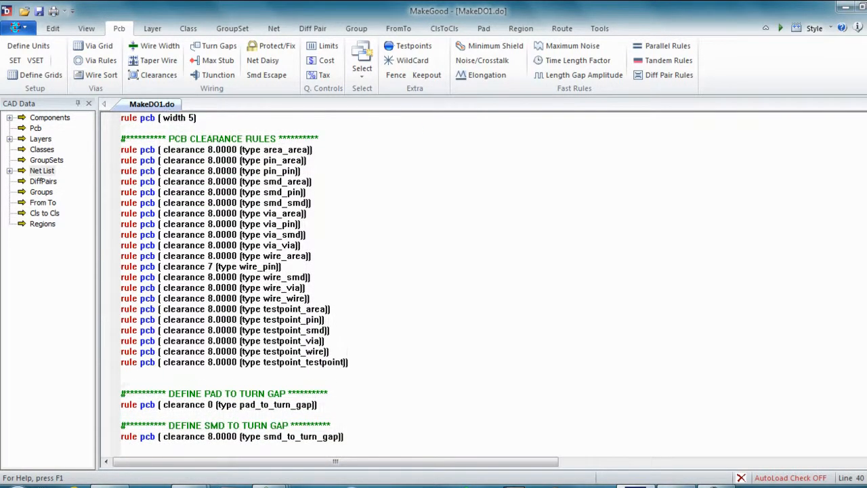